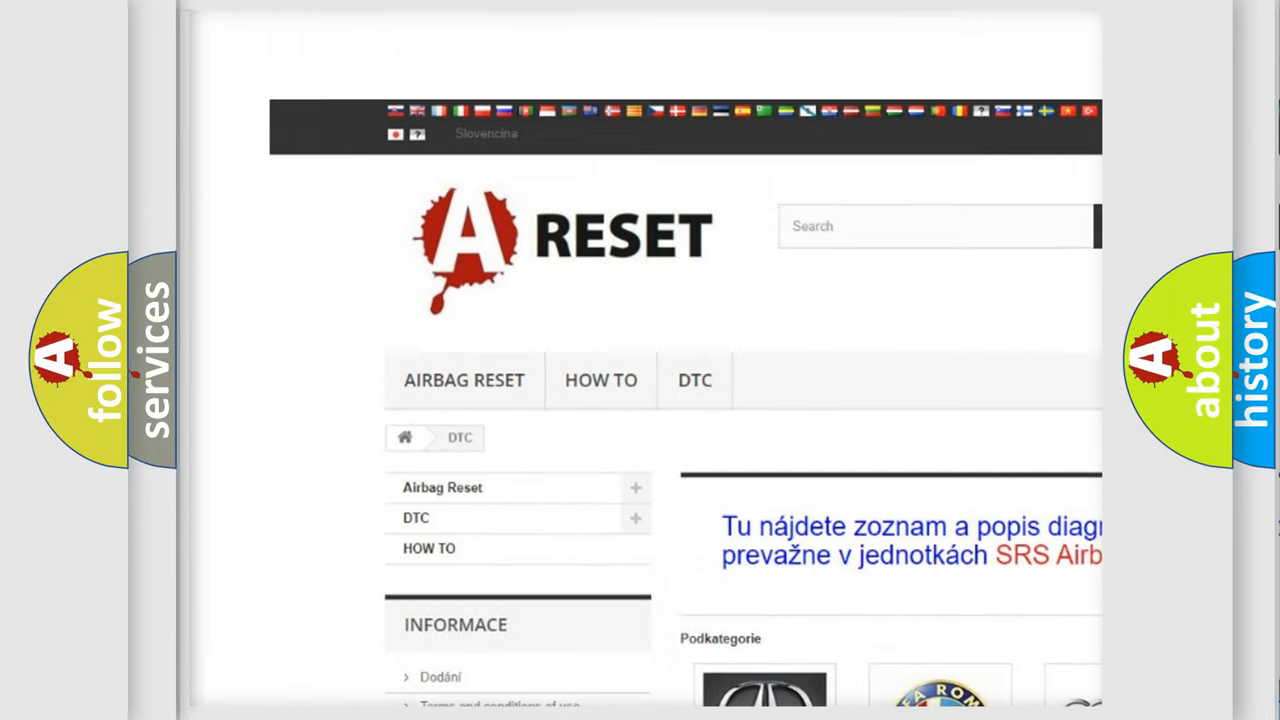
- Scroll down the airbagreset.sk DTC catalog past the brand logos toward the Nissan DTC list
scroll("down", 3)
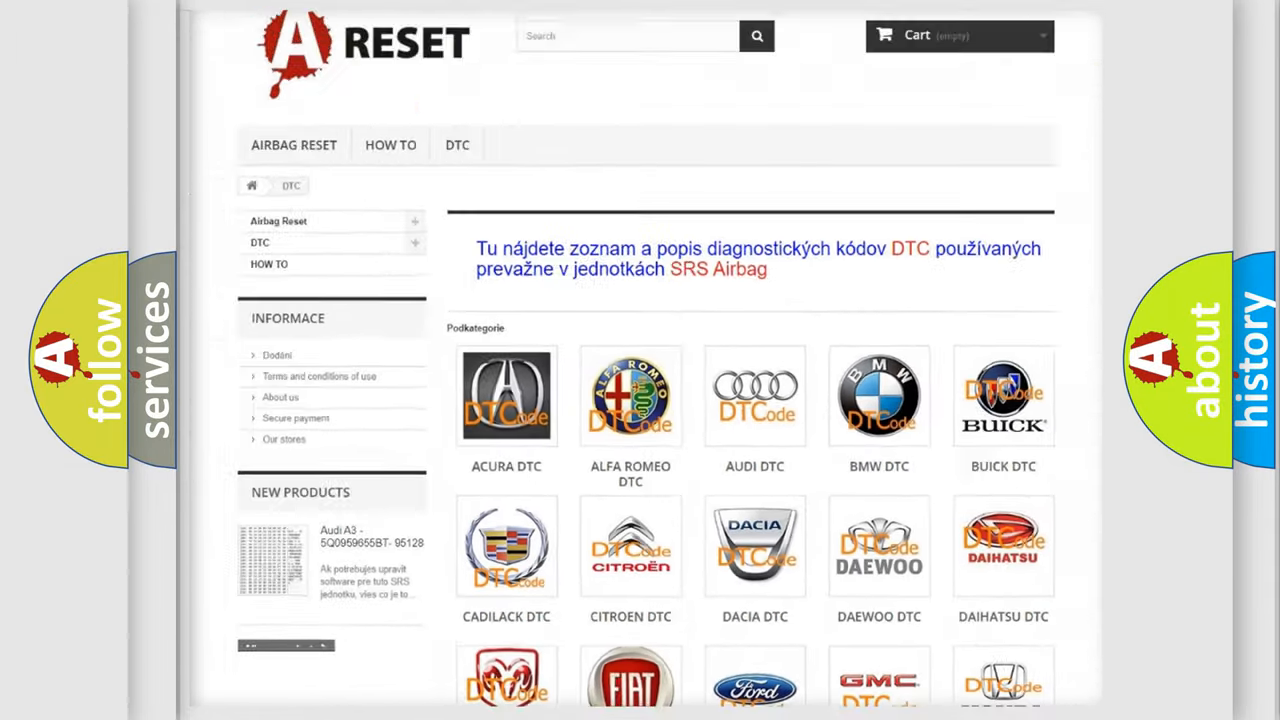
scroll("down", 3)
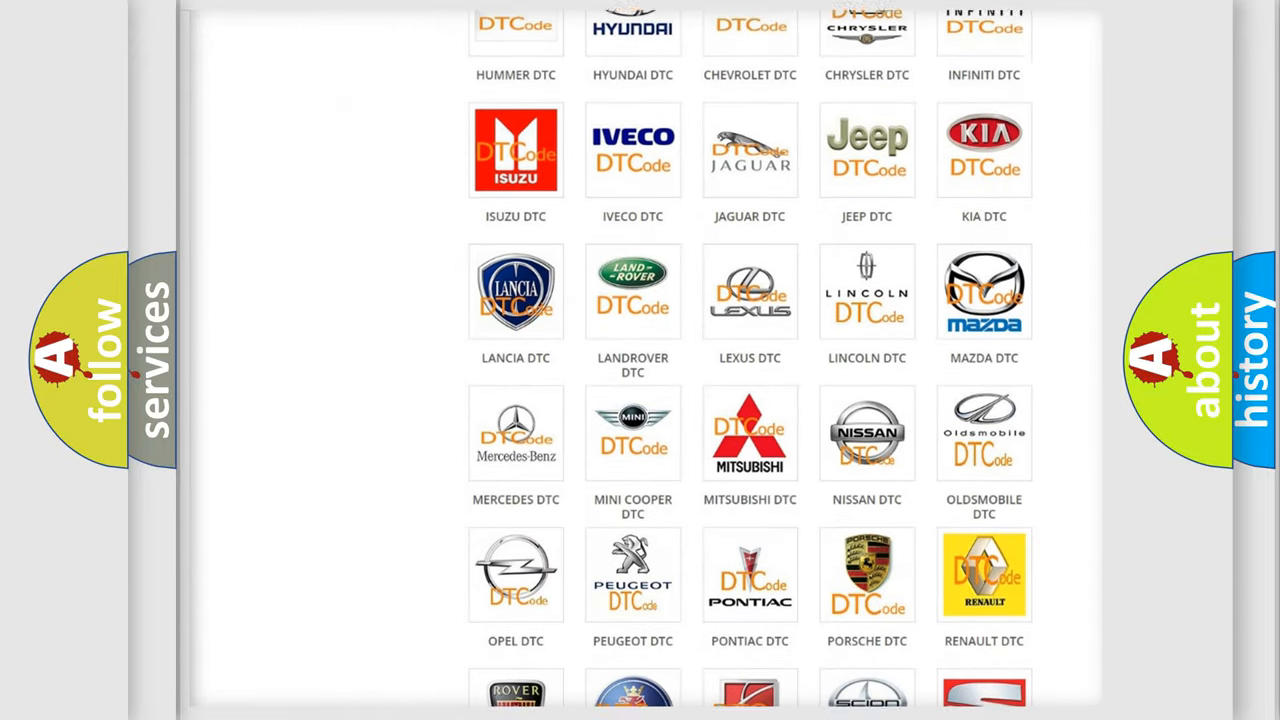
scroll("down", 3)
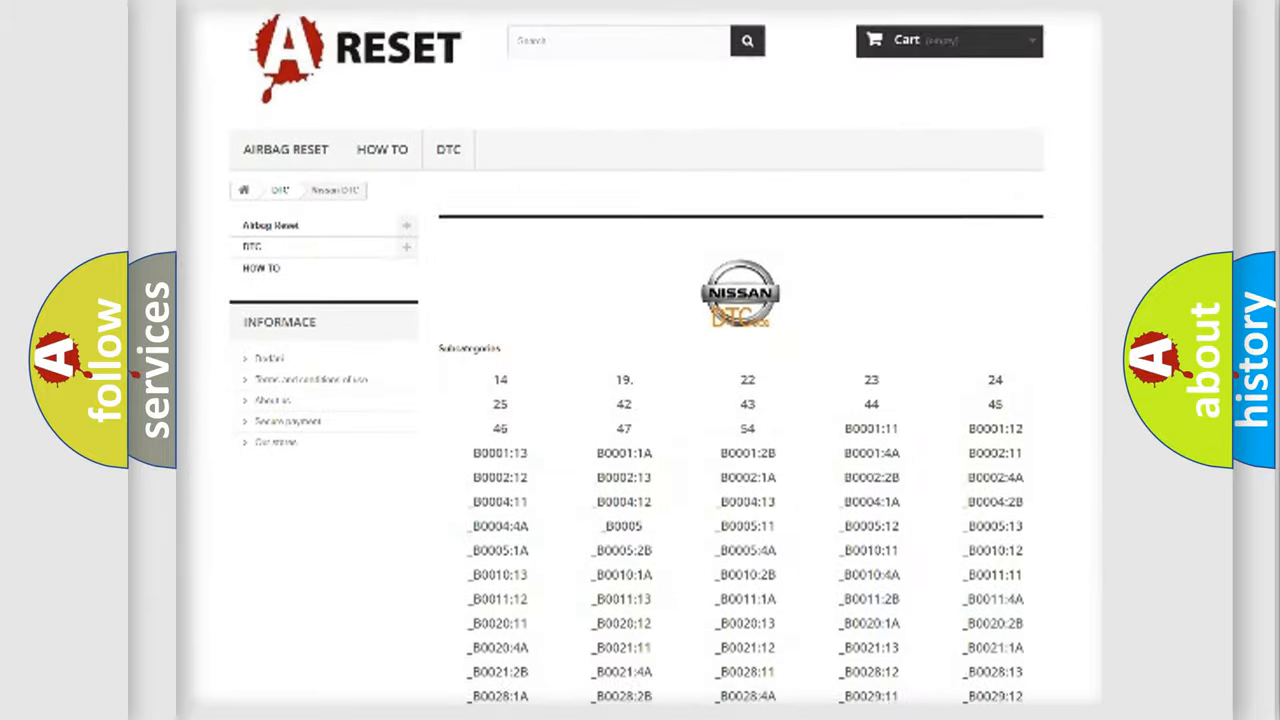
scroll("down", 3)
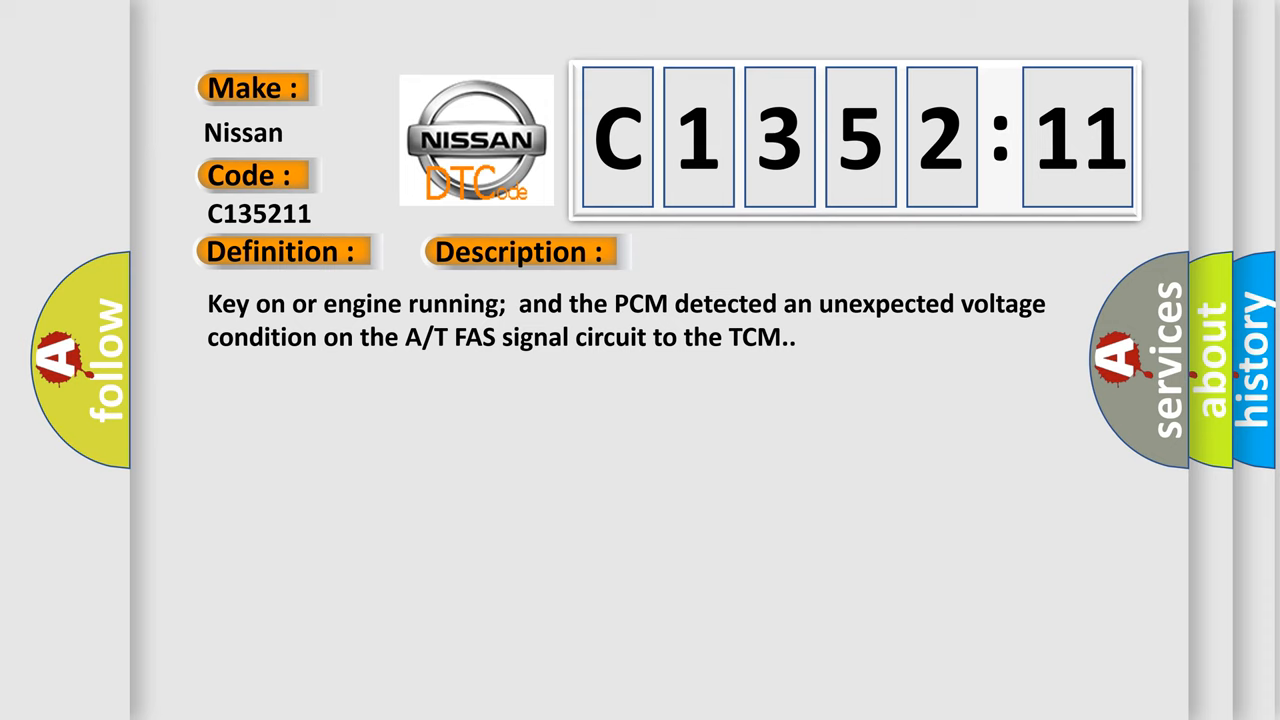
- Advance the slide so the C1352:11 cause appears: A/T FAS signal circuit to TCM open
left_click(733, 251)
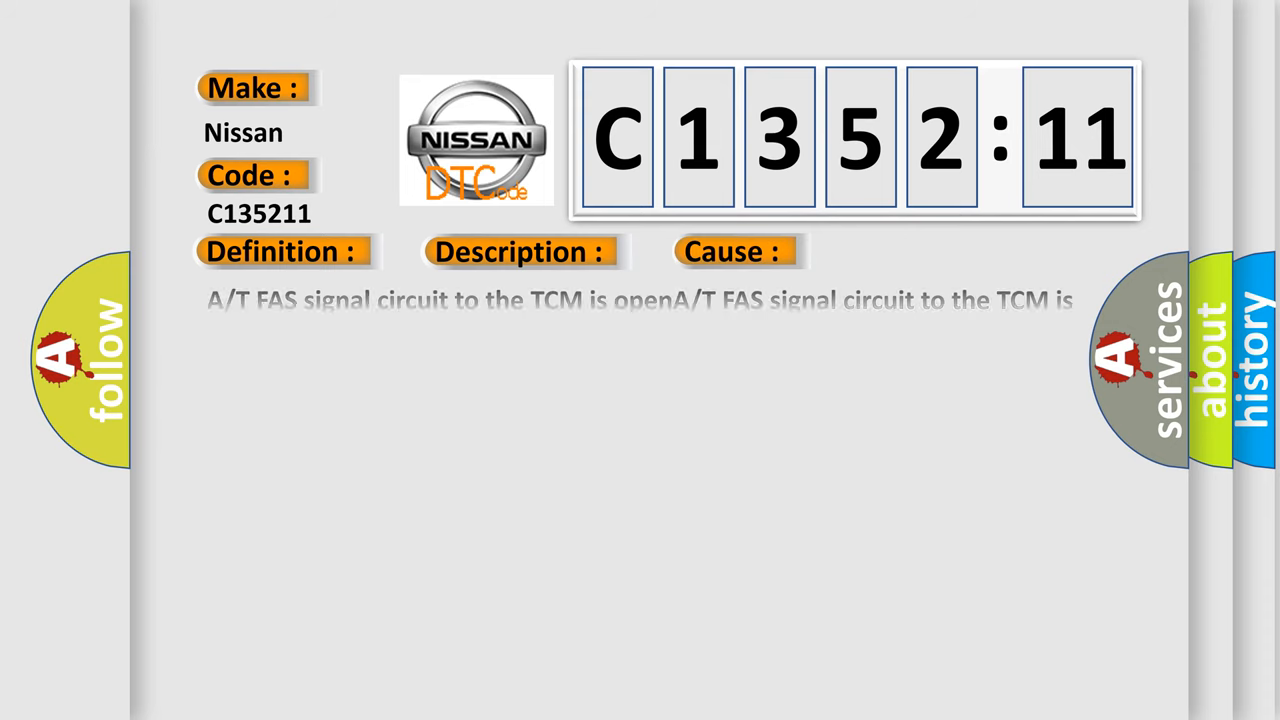